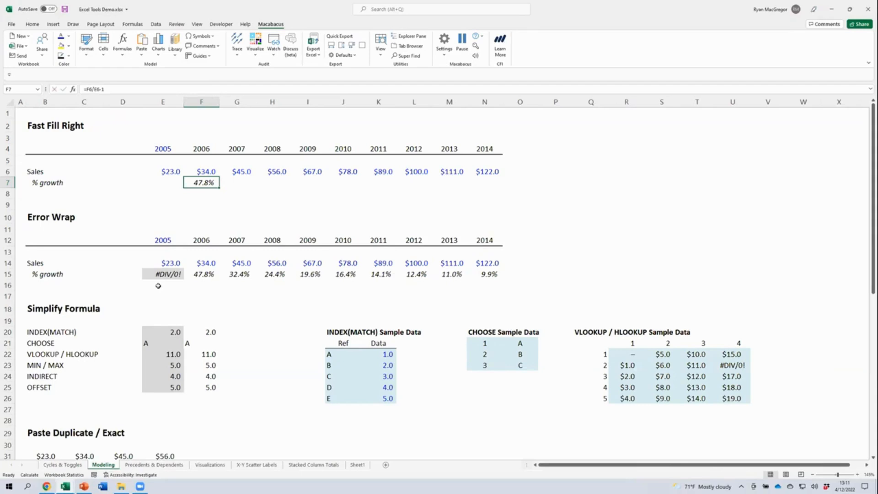
Step: Select the growth row F7:N7 from 2006 through 2014 for Fast Fill Right
{"action": "double_click", "coordinate": [201, 182]}
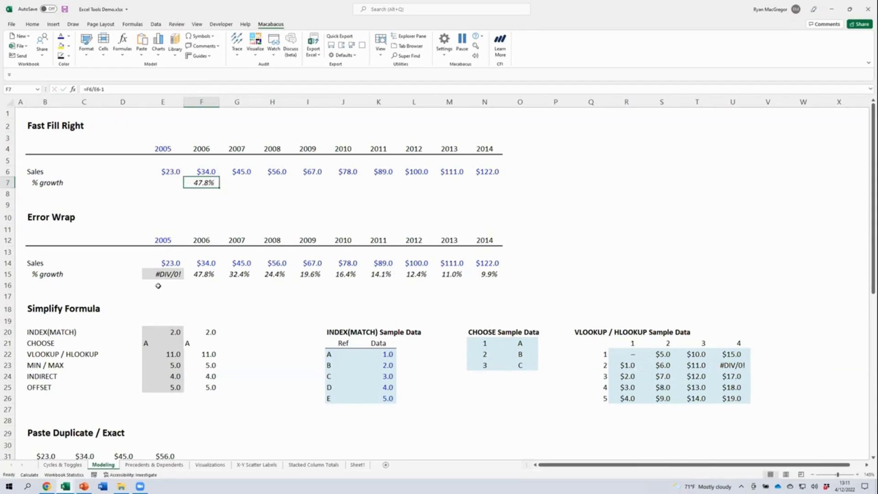
{"action": "left_click_drag", "start_coordinate": [201, 182], "coordinate": [485, 182]}
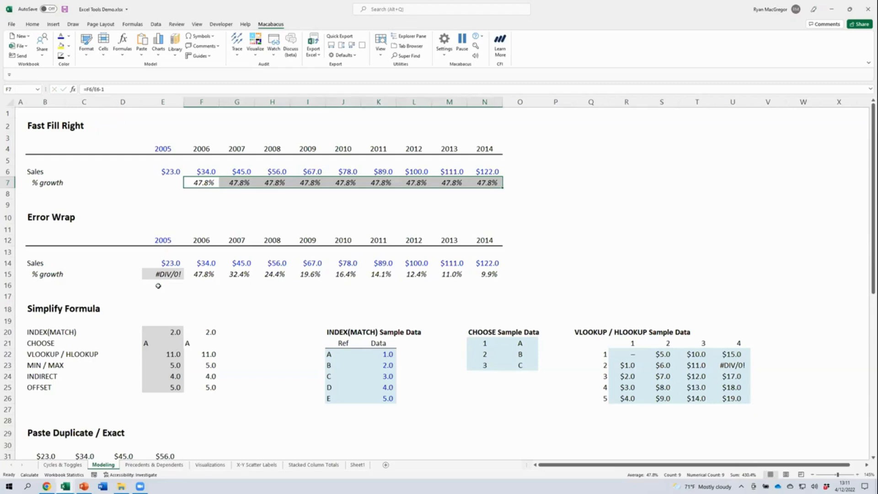
{"action": "left_click", "coordinate": [163, 274]}
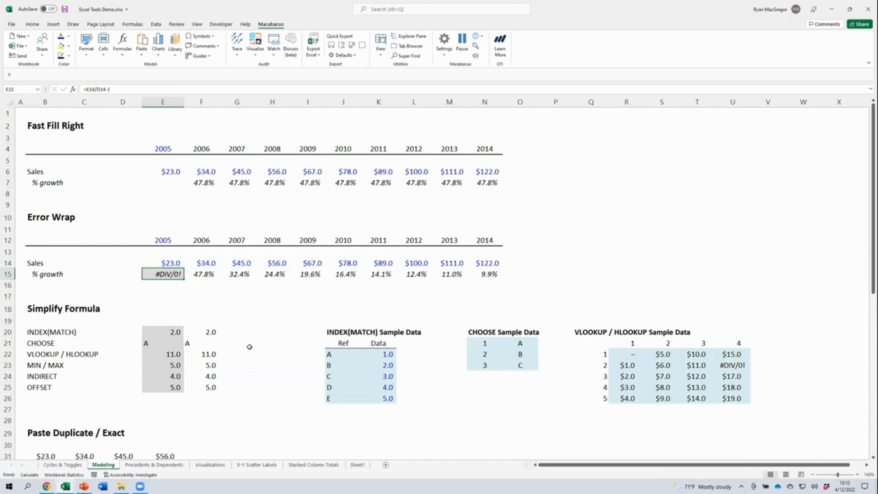
{"action": "left_click_drag", "start_coordinate": [163, 274], "coordinate": [484, 274]}
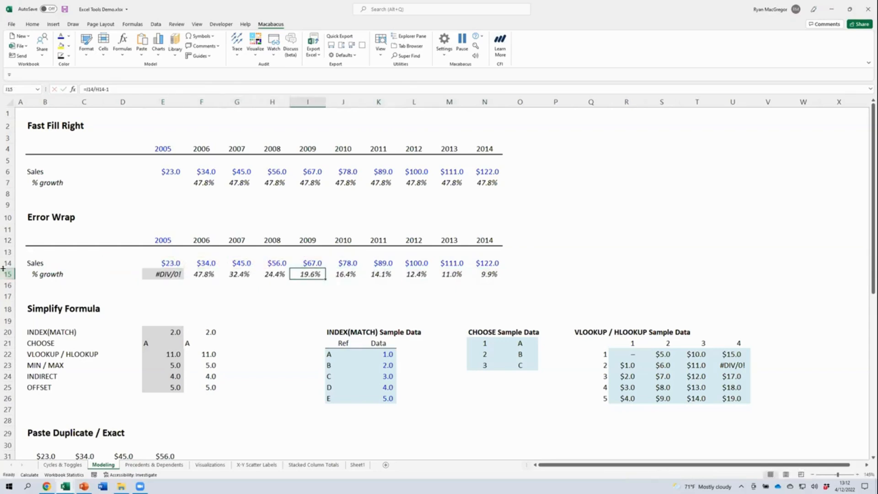
{"action": "left_click", "coordinate": [163, 331]}
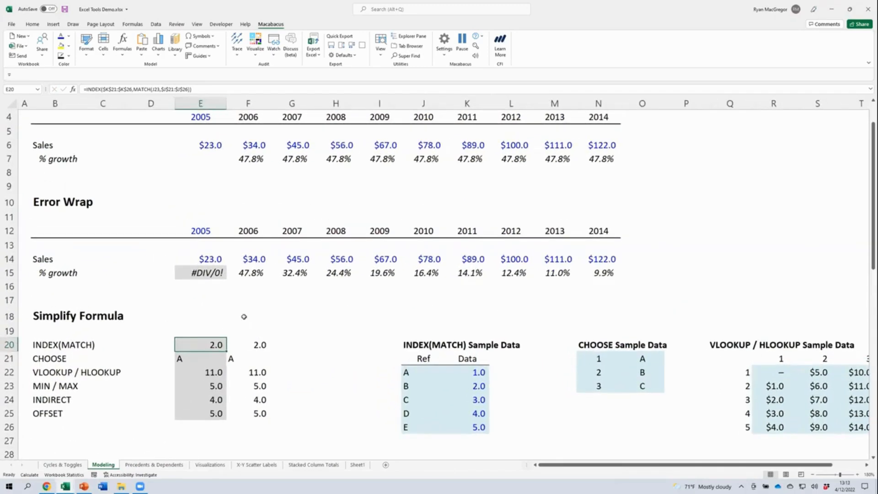
{"action": "scroll", "scroll_direction": "down", "scroll_amount": 3}
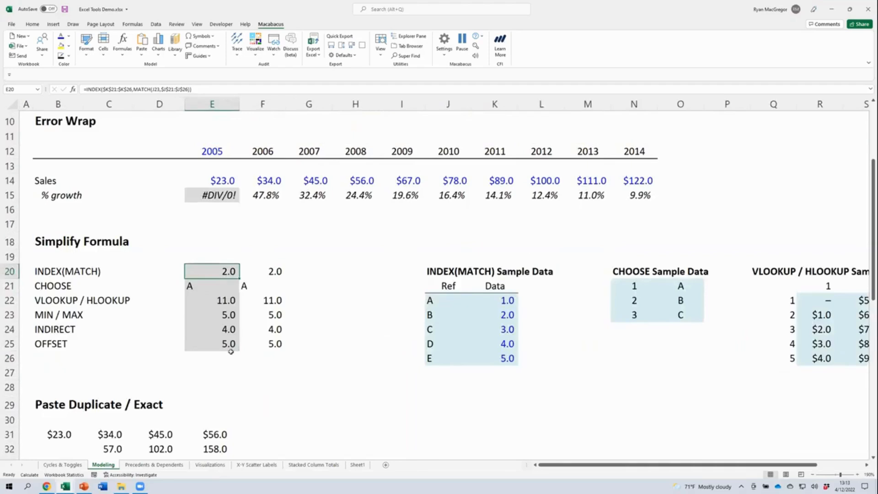
{"action": "double_click", "coordinate": [211, 271]}
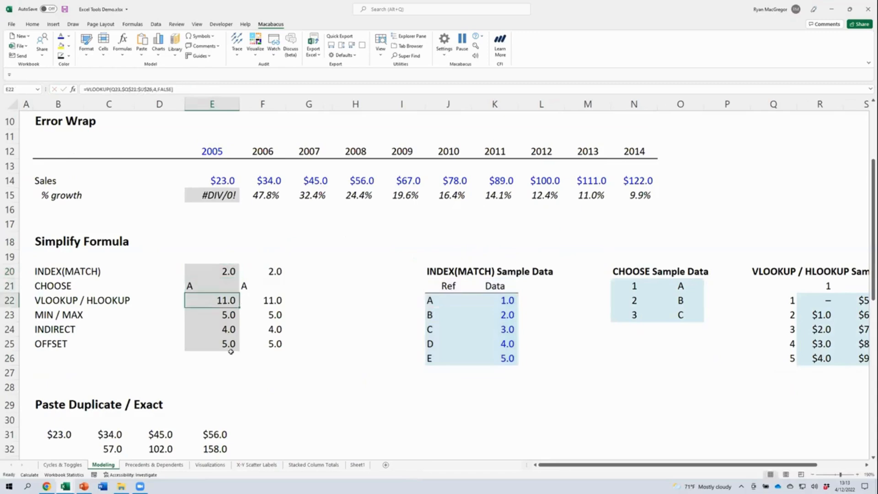
{"action": "double_click", "coordinate": [226, 300]}
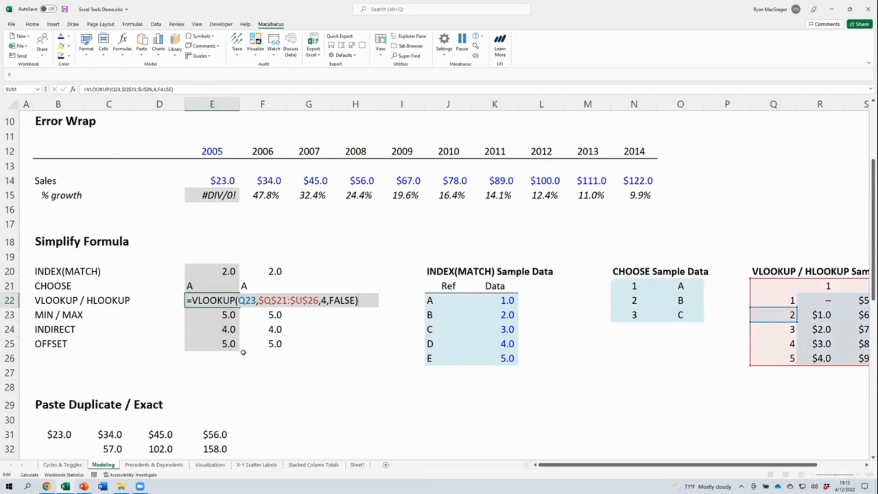
{"action": "scroll", "scroll_direction": "right", "scroll_amount": 3}
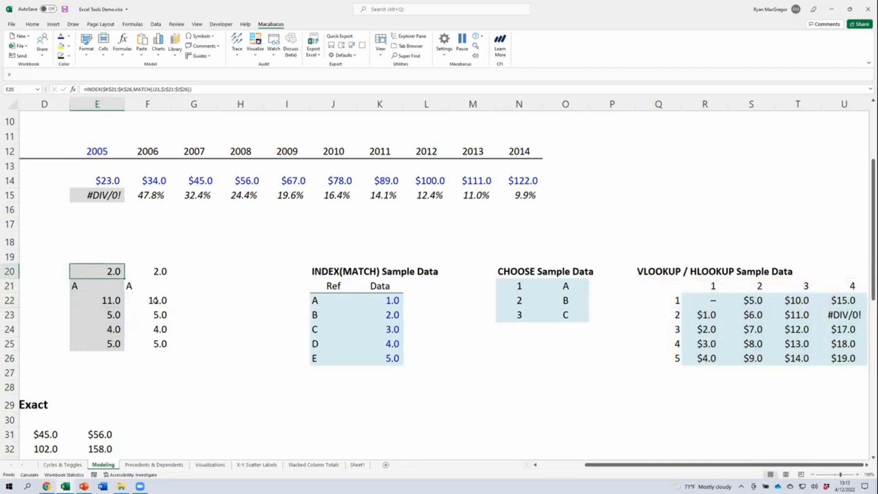
{"action": "scroll", "scroll_direction": "left", "scroll_amount": 3}
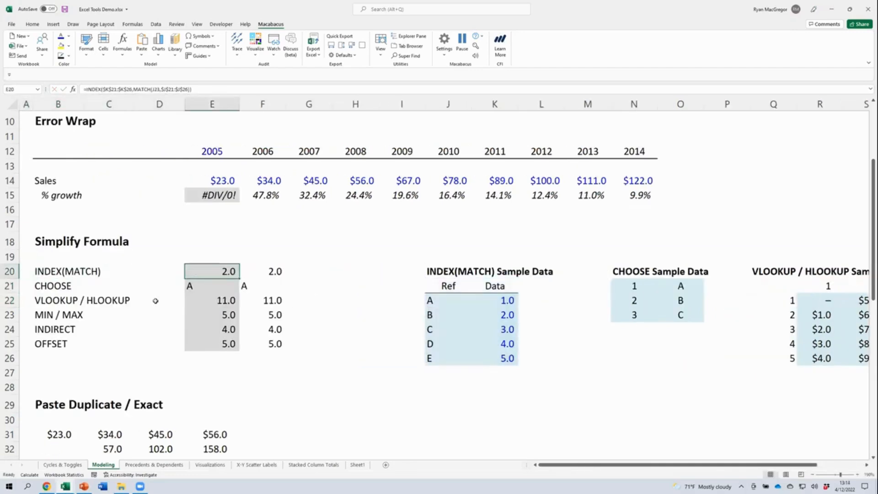
{"action": "double_click", "coordinate": [211, 270]}
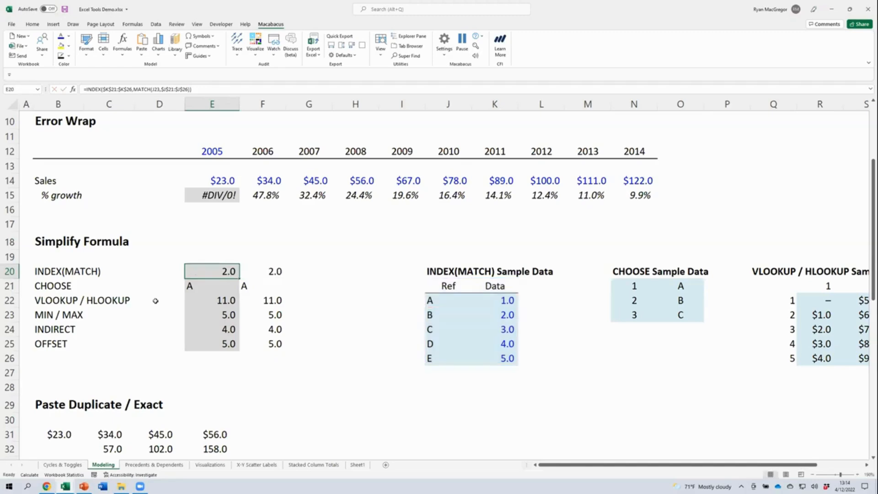
Step: Select the six Simplify Formula results E20:E25 and bring up the Macabacus formula tools
{"action": "left_click_drag", "start_coordinate": [211, 270], "coordinate": [211, 343]}
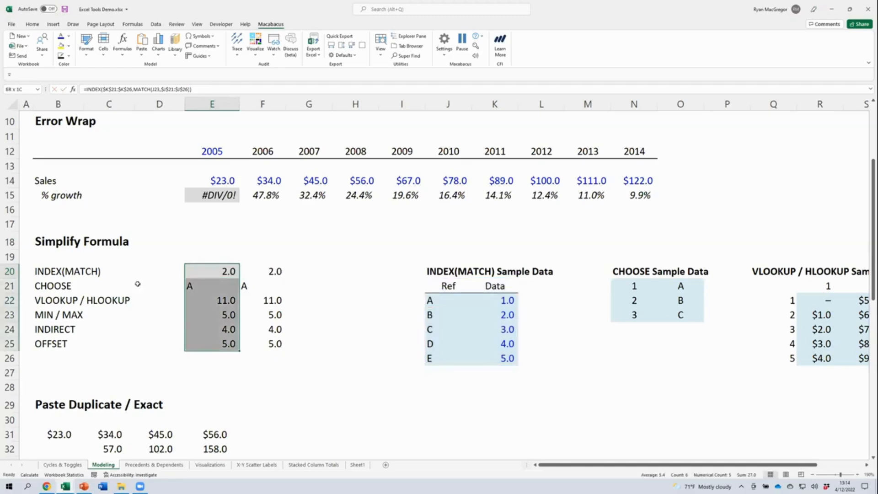
{"action": "left_click", "coordinate": [122, 46]}
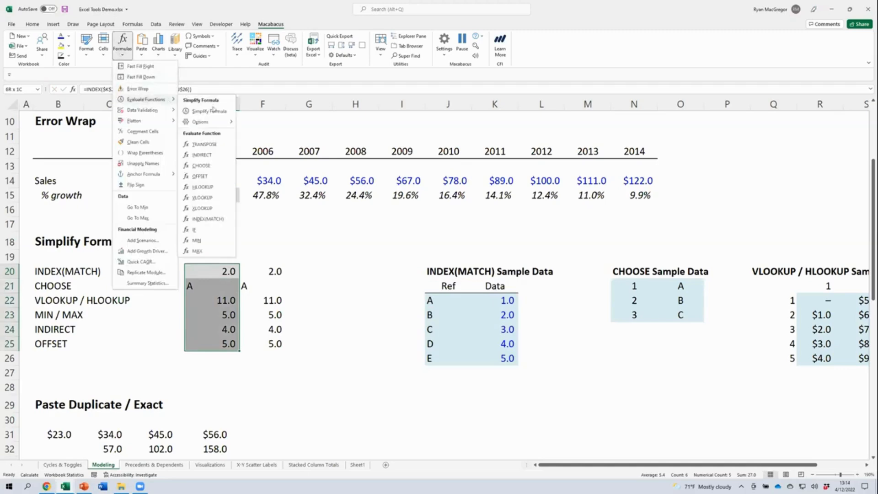
{"action": "mouse_move", "coordinate": [208, 111]}
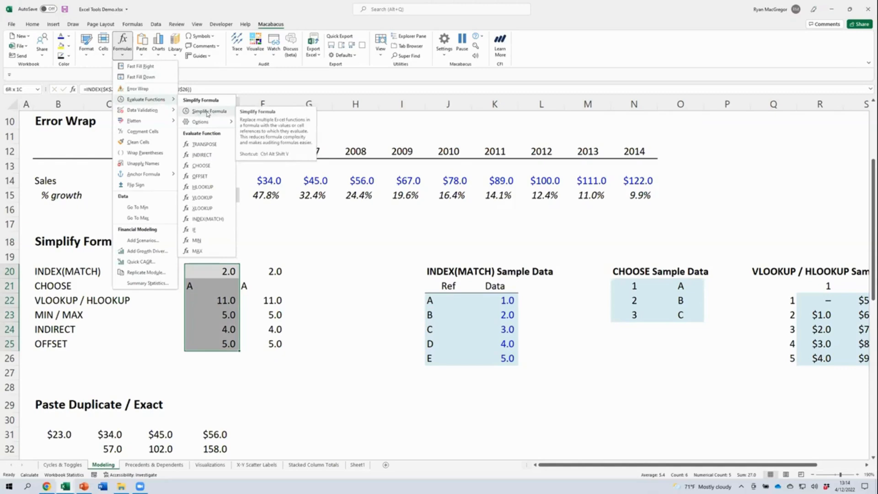
{"action": "mouse_move", "coordinate": [201, 122]}
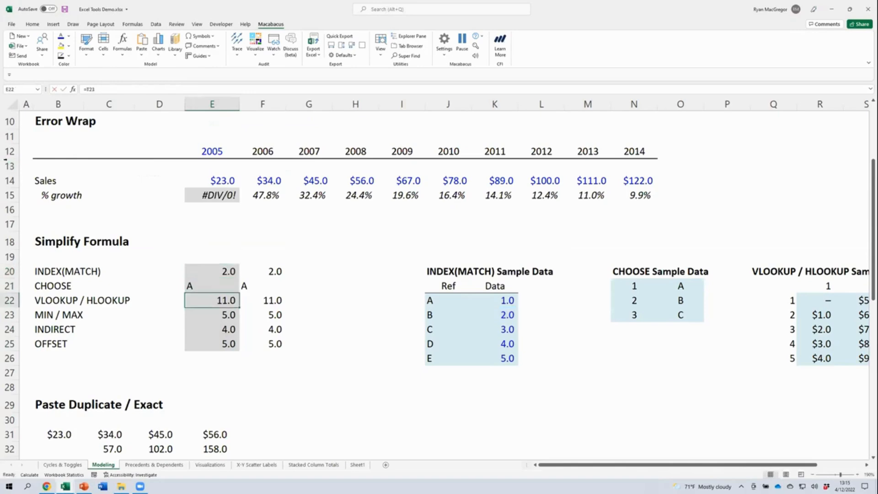
Step: Undo the simplification and verify the restored CHOOSE and VLOOKUP formulas, then move to the Paste Duplicate / Exact block
{"action": "double_click", "coordinate": [212, 300]}
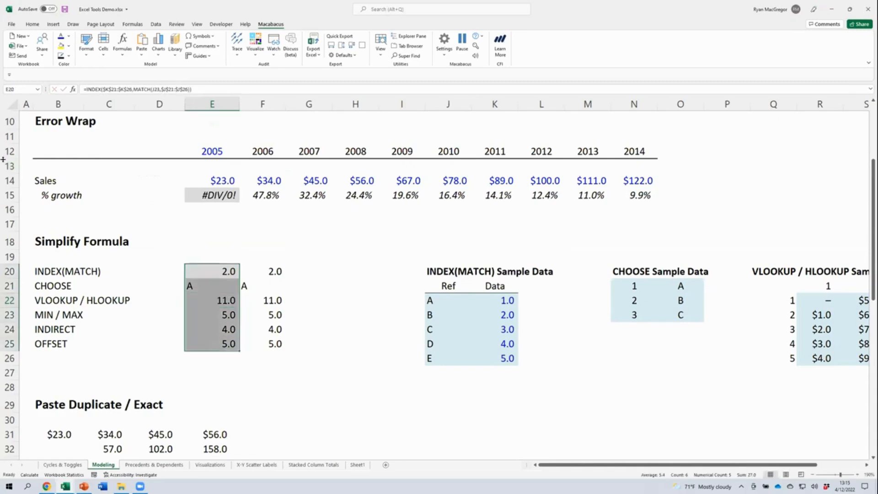
{"action": "left_click", "coordinate": [211, 285]}
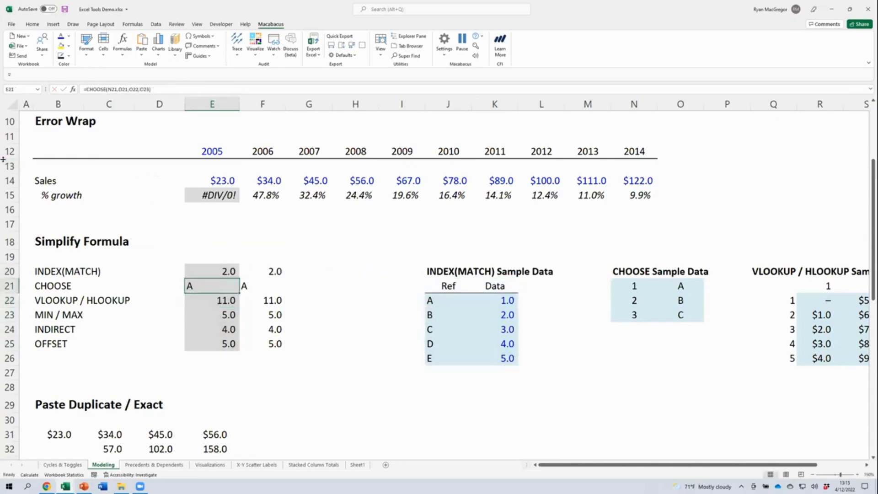
{"action": "left_click", "coordinate": [211, 301]}
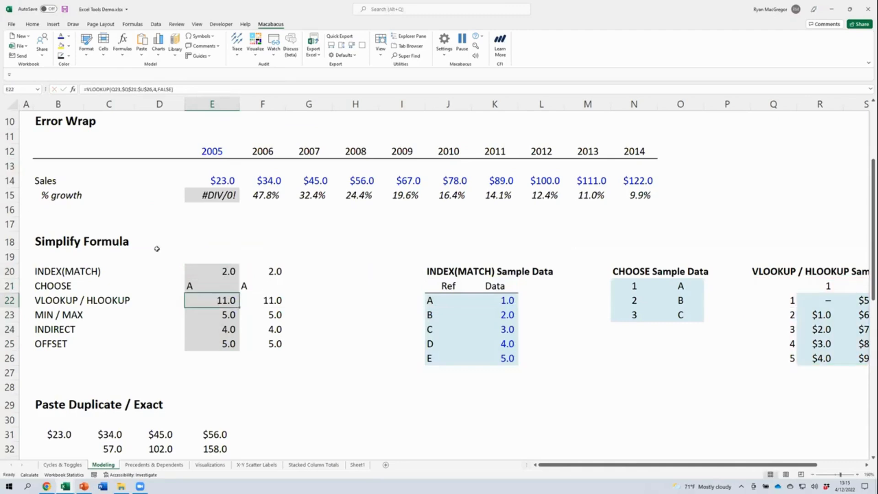
{"action": "scroll", "scroll_direction": "down", "scroll_amount": 3}
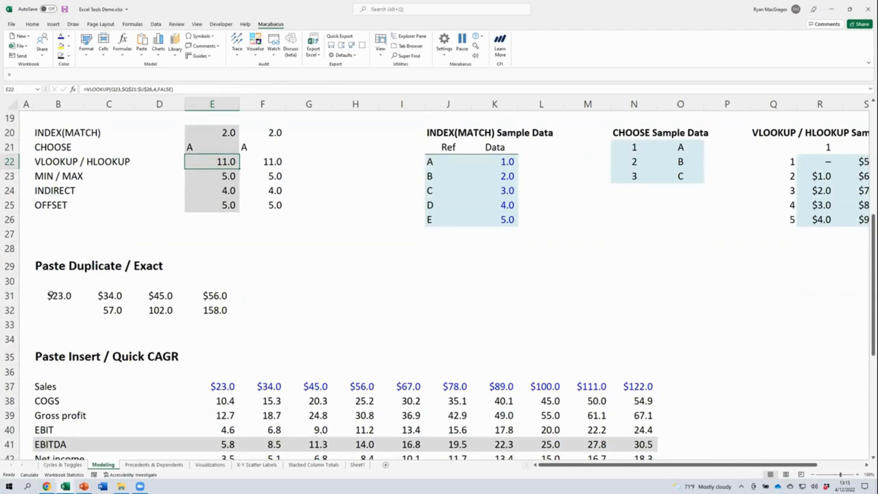
{"action": "left_click", "coordinate": [58, 295]}
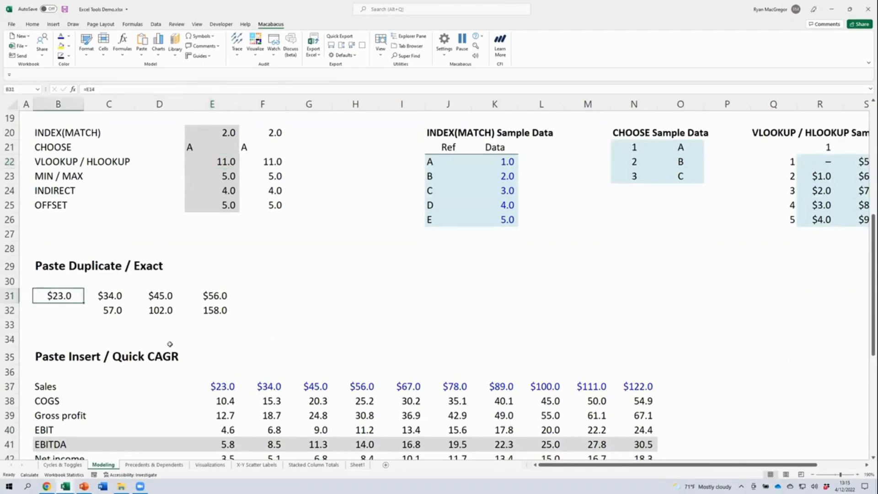
Step: Paste a plain copy of B31:E32 into columns G–J and check its formulas, then copy the original block again
{"action": "left_click", "coordinate": [109, 295]}
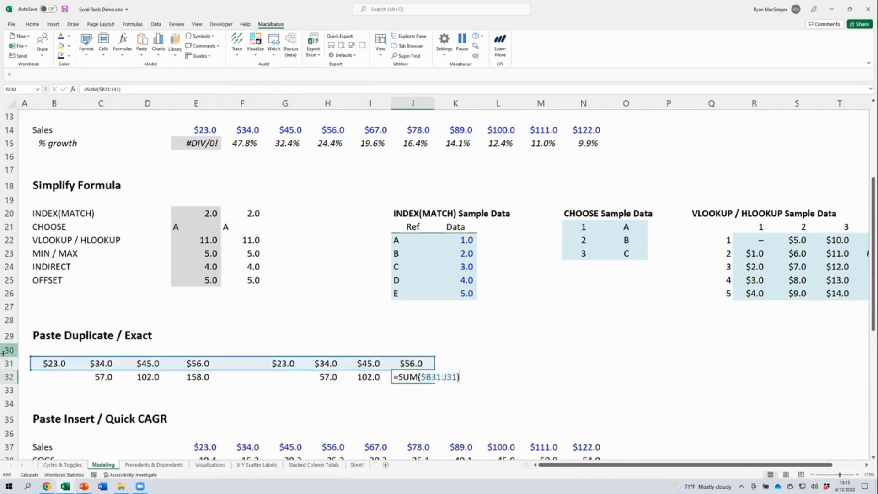
{"action": "key", "text": "enter"}
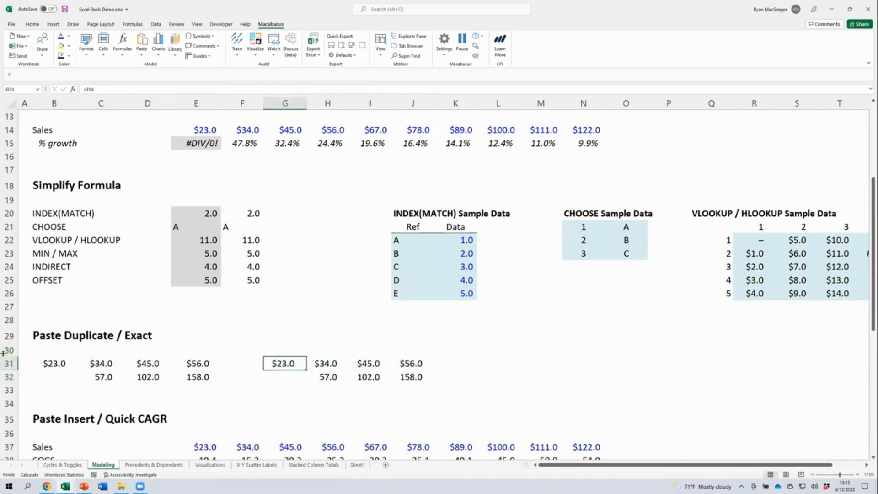
{"action": "left_click", "coordinate": [54, 363]}
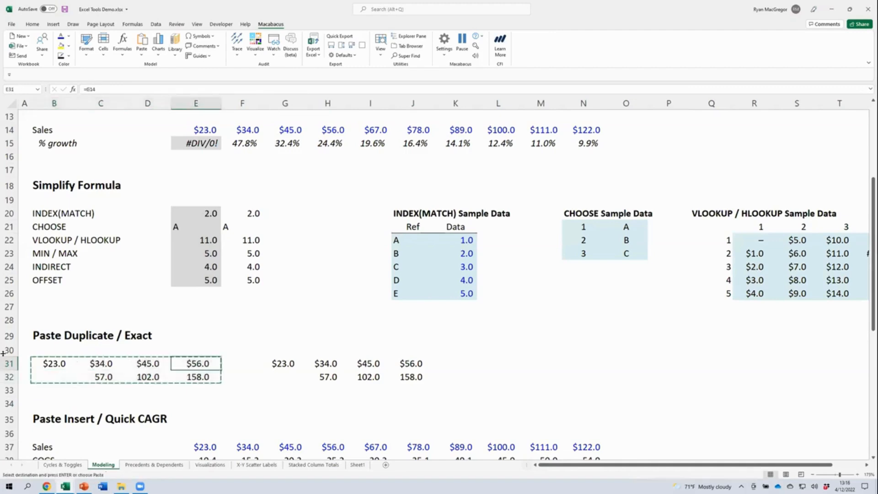
Step: Paste Exact the block into columns L–O so its totals keep the original references like =H14
{"action": "left_click", "coordinate": [497, 363]}
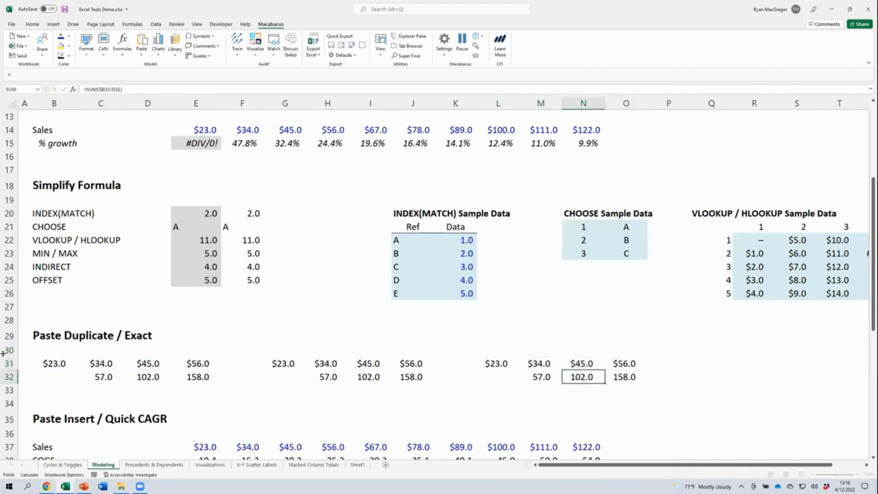
{"action": "type", "text": "=H14"}
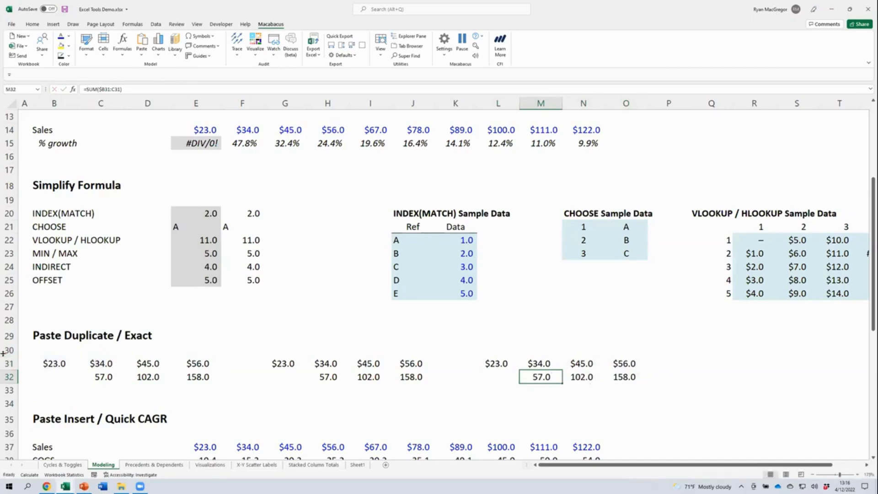
{"action": "left_click", "coordinate": [54, 363]}
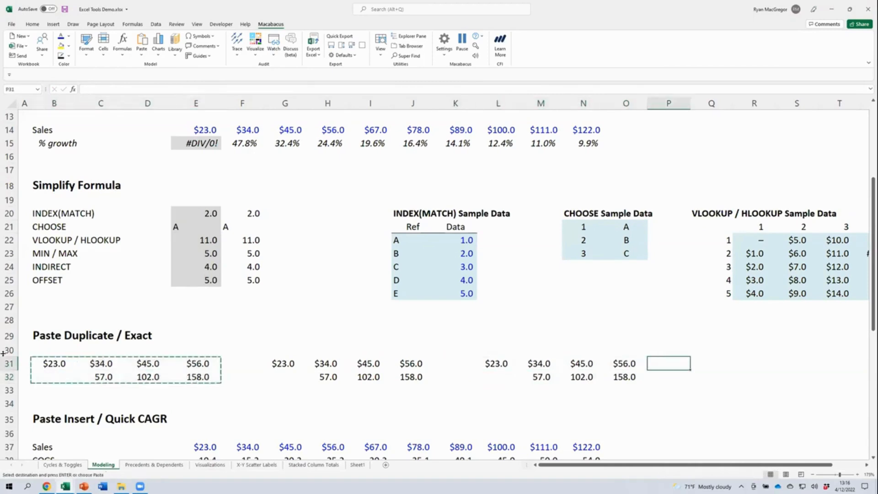
Step: Paste Duplicate the block into columns Q–T so its totals reference their own new cells like =E14
{"action": "left_click", "coordinate": [711, 363]}
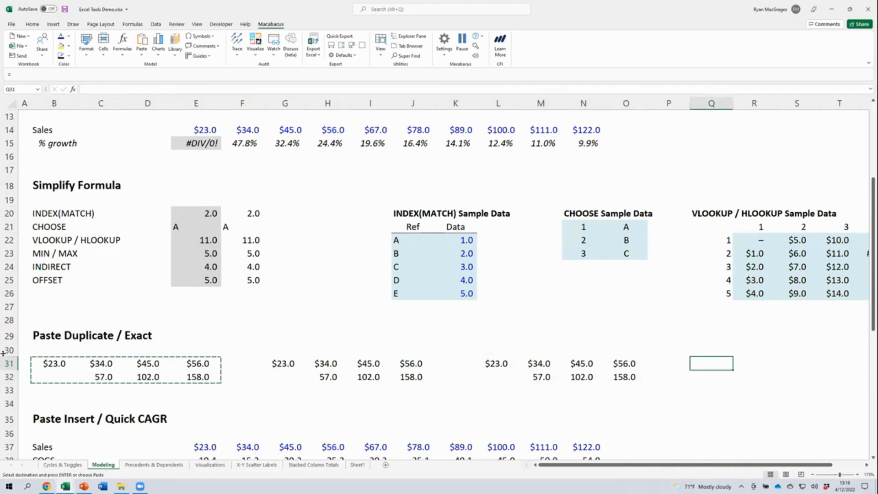
{"action": "type", "text": "=E14"}
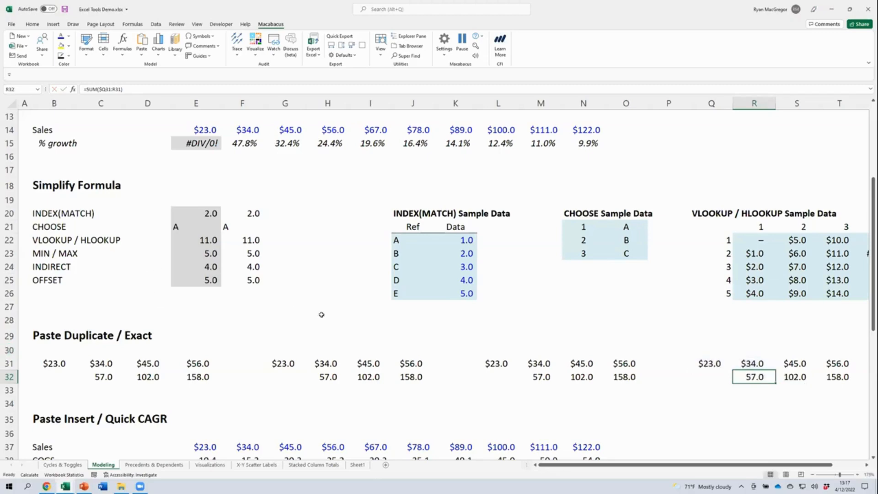
{"action": "scroll", "scroll_direction": "down", "scroll_amount": 3}
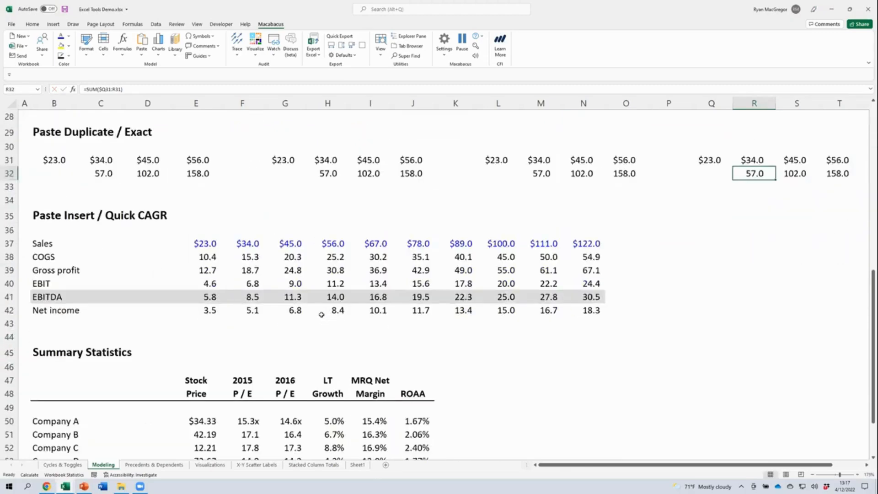
{"action": "scroll", "scroll_direction": "down", "scroll_amount": 3}
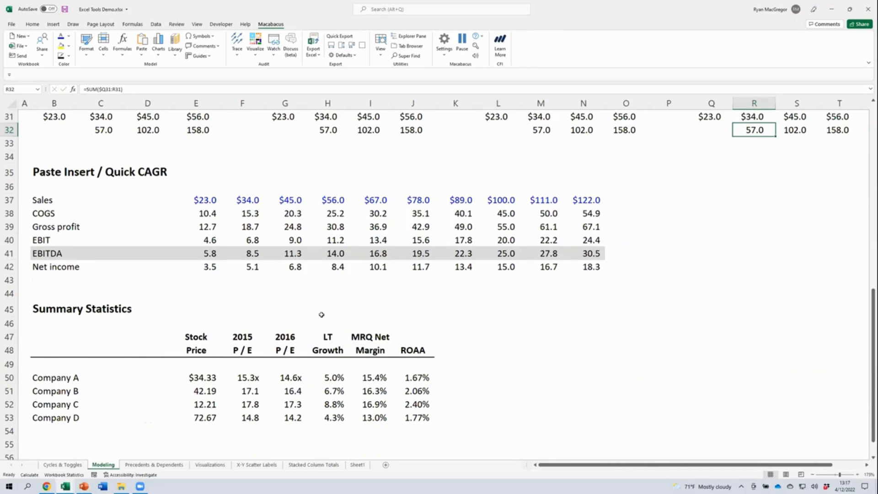
{"action": "mouse_move", "coordinate": [540, 183]}
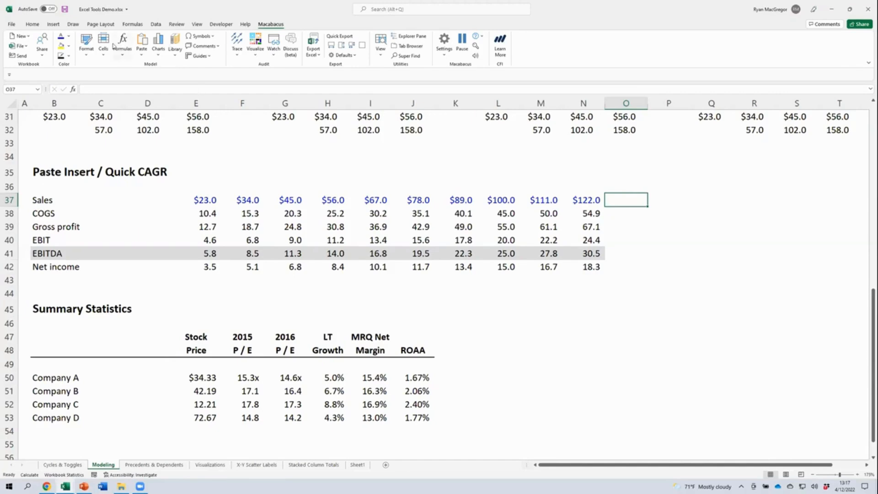
Step: Add a Quick CAGR over Sales $E$37:$N$37 with Annual interval in O37, giving 0.20369
{"action": "left_click", "coordinate": [122, 45]}
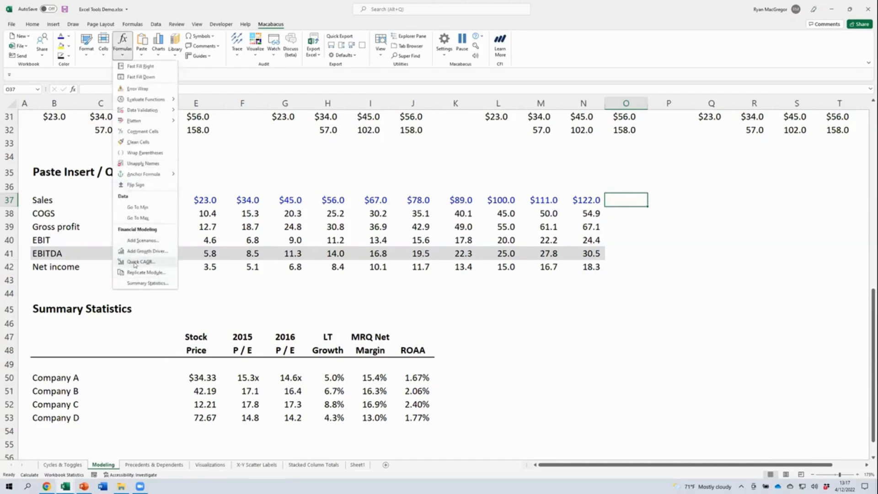
{"action": "left_click", "coordinate": [140, 262]}
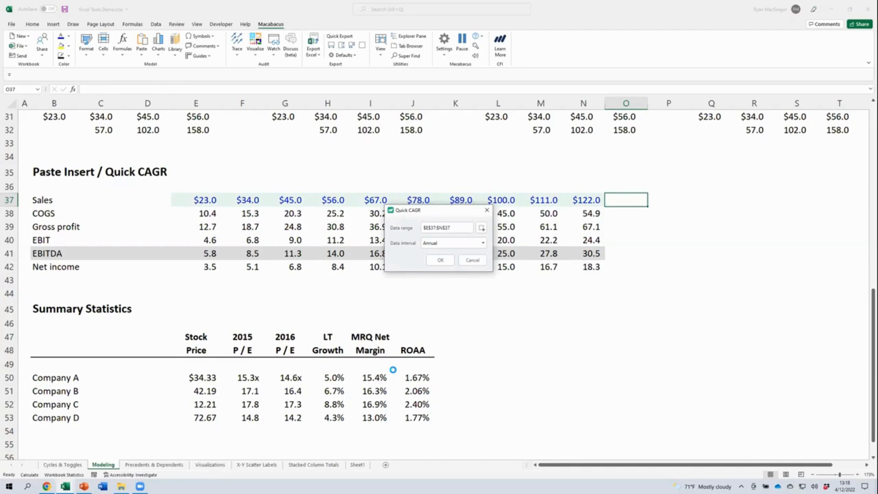
{"action": "left_click", "coordinate": [440, 259]}
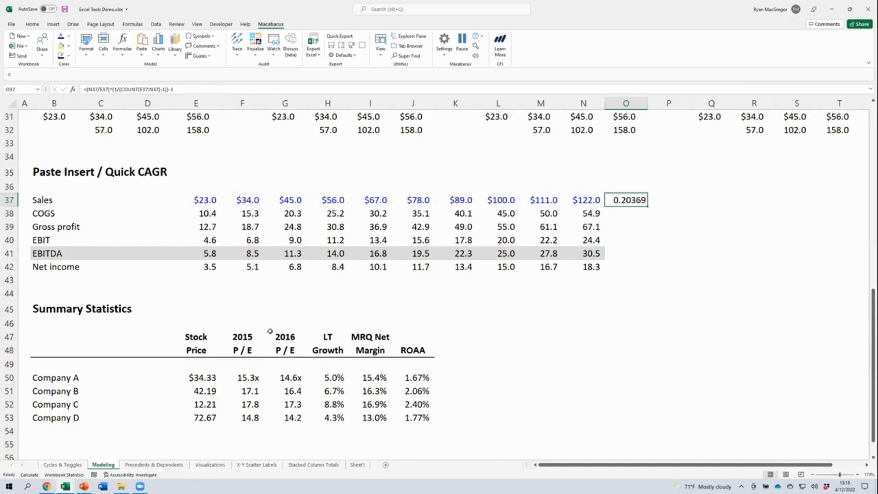
{"action": "scroll", "scroll_direction": "down", "scroll_amount": 3}
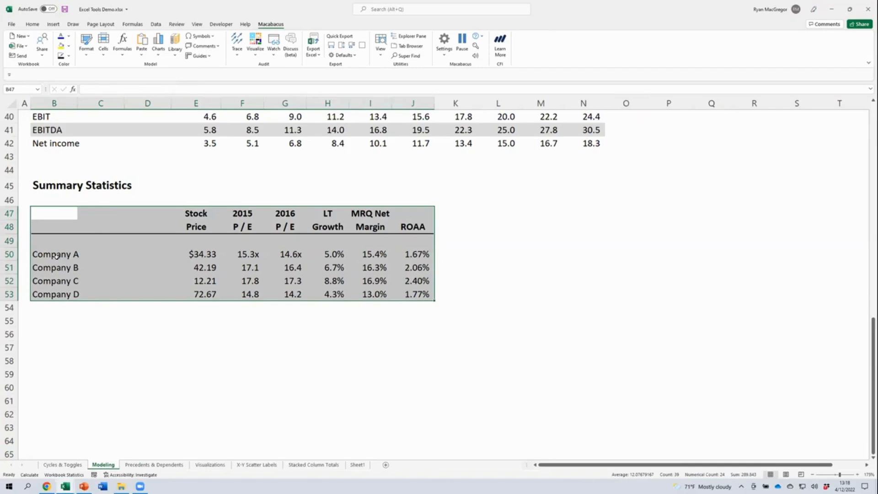
Step: Select the Company A–D rows B50:J53 of the Summary Statistics table and bring up the formula tools
{"action": "left_click", "coordinate": [55, 253]}
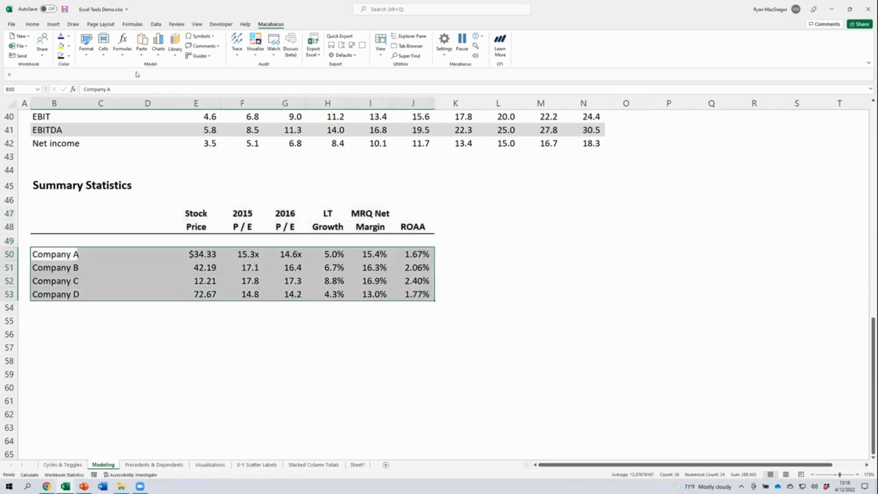
{"action": "left_click", "coordinate": [122, 44]}
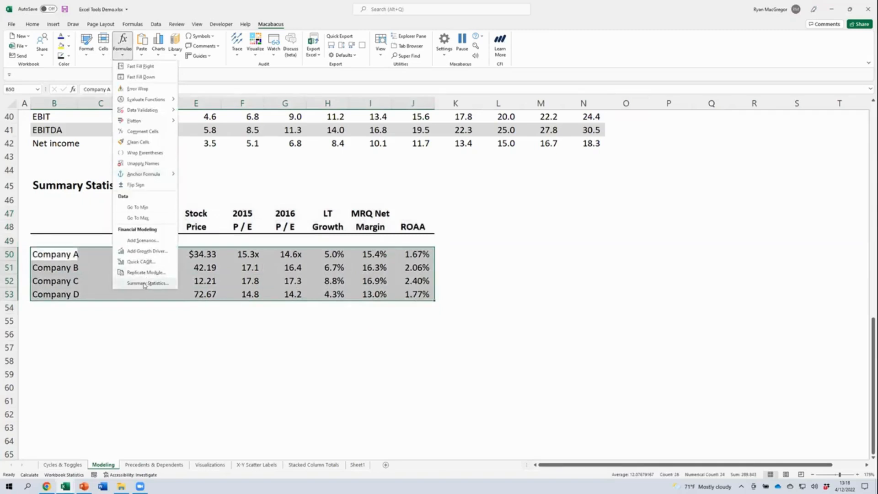
Step: Generate Max, Min, Average and Median rows beneath Companies A–D with Summary Statistics
{"action": "left_click", "coordinate": [148, 282]}
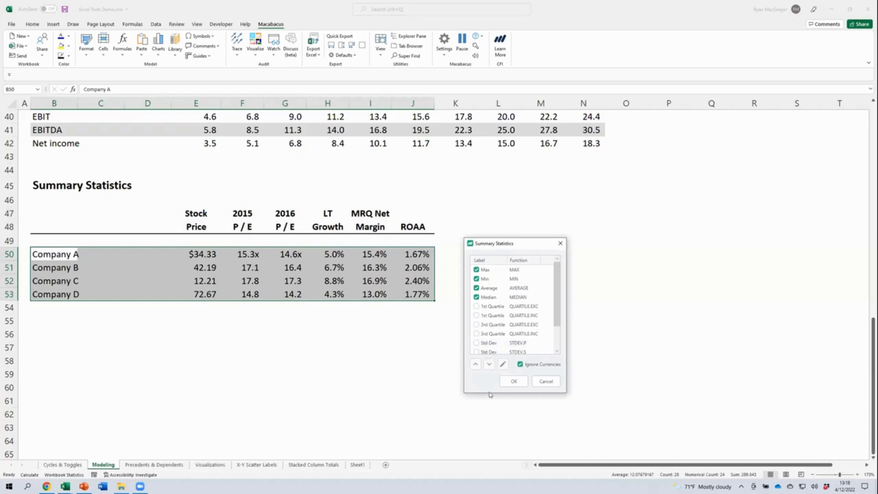
{"action": "left_click", "coordinate": [512, 381]}
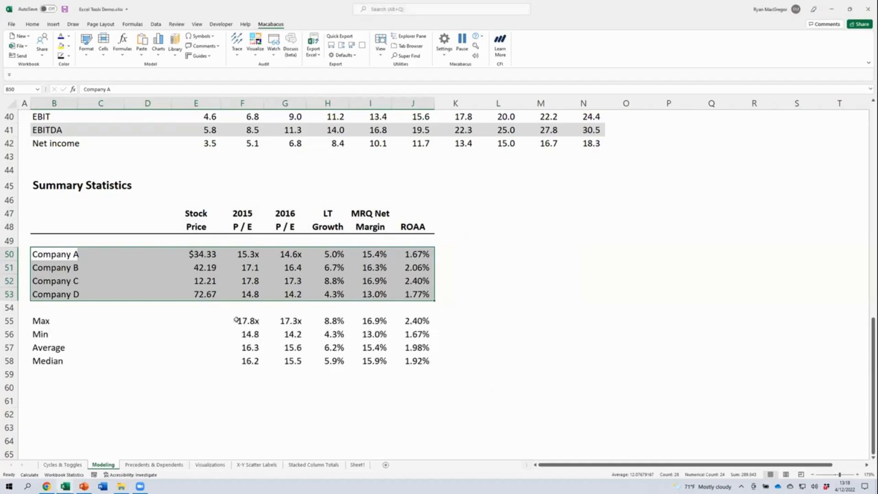